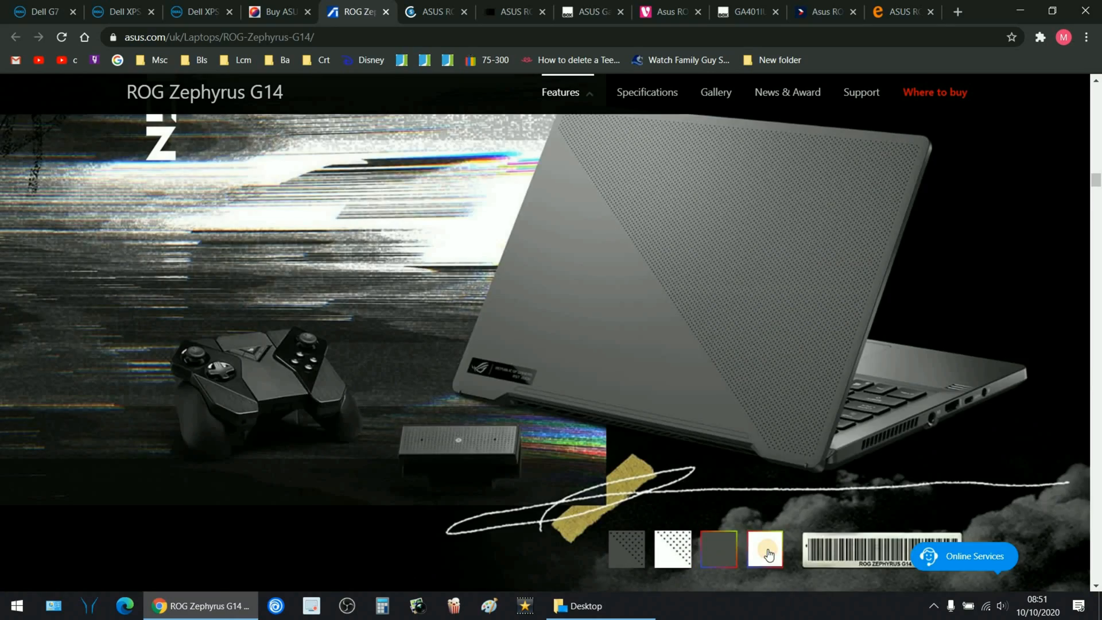
Select the Moonlight White swatch to show the Zephyrus G14 in white.
left_click(770, 551)
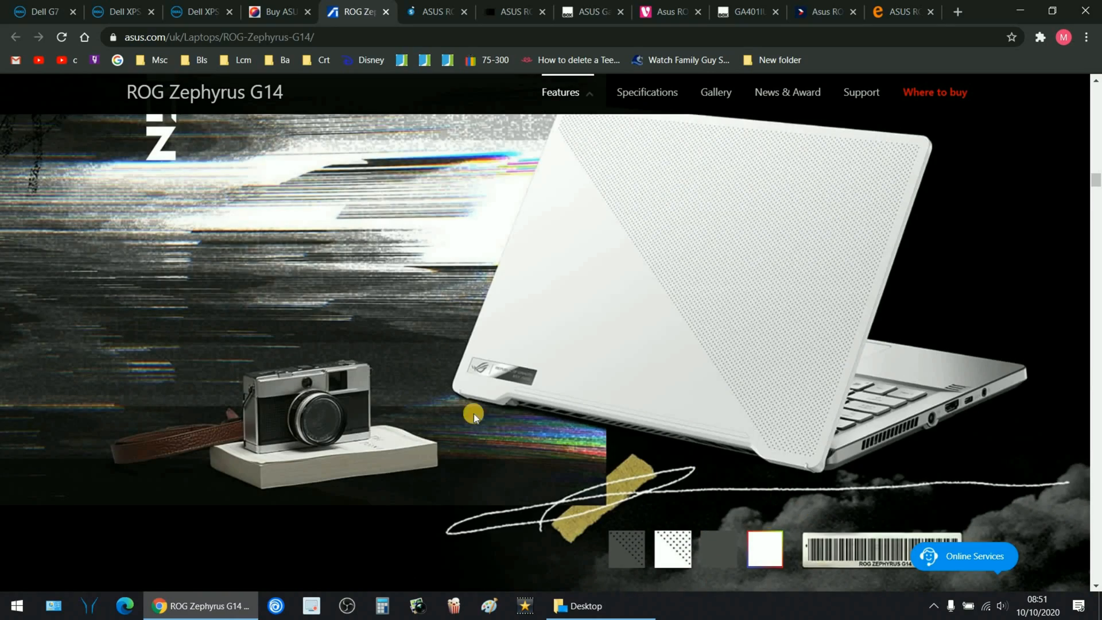